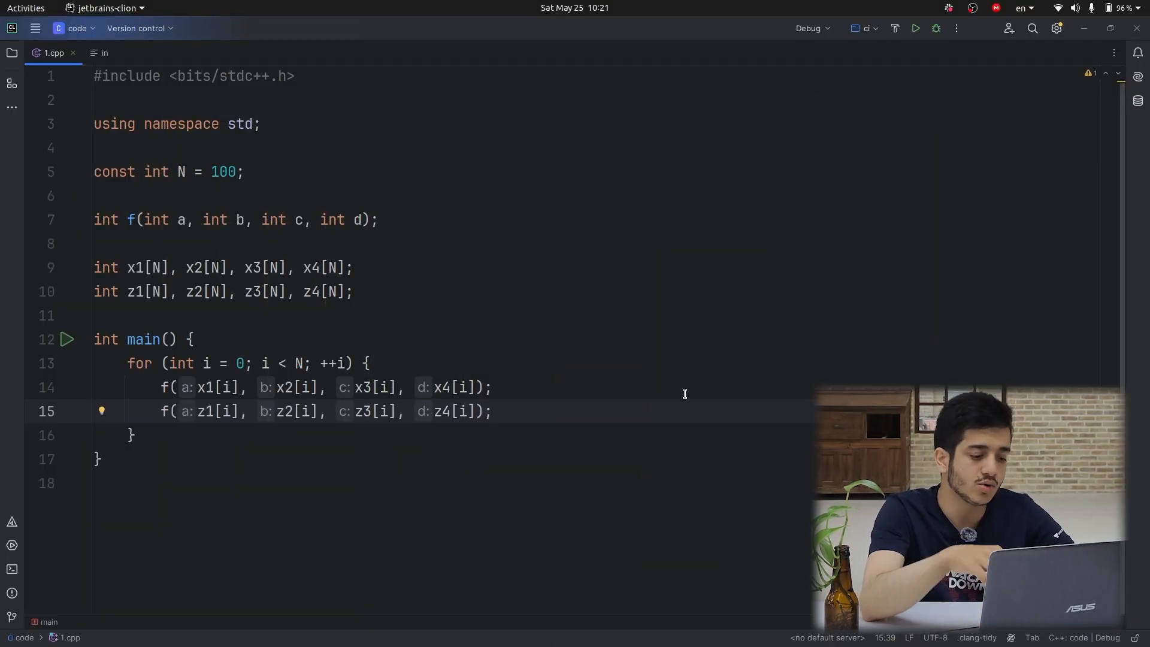
Delete the loop's second f() call line, the one passing the z1–z4 arrays, with Ctrl+Y
key("Ctrl+y")
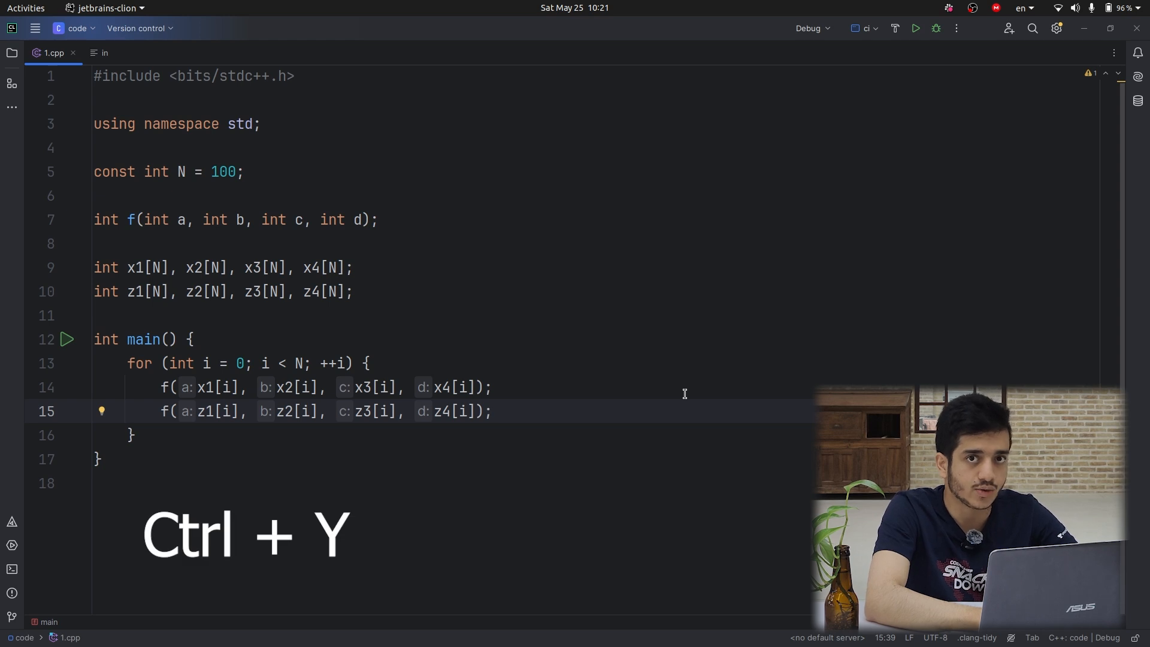
key("ctrl+y")
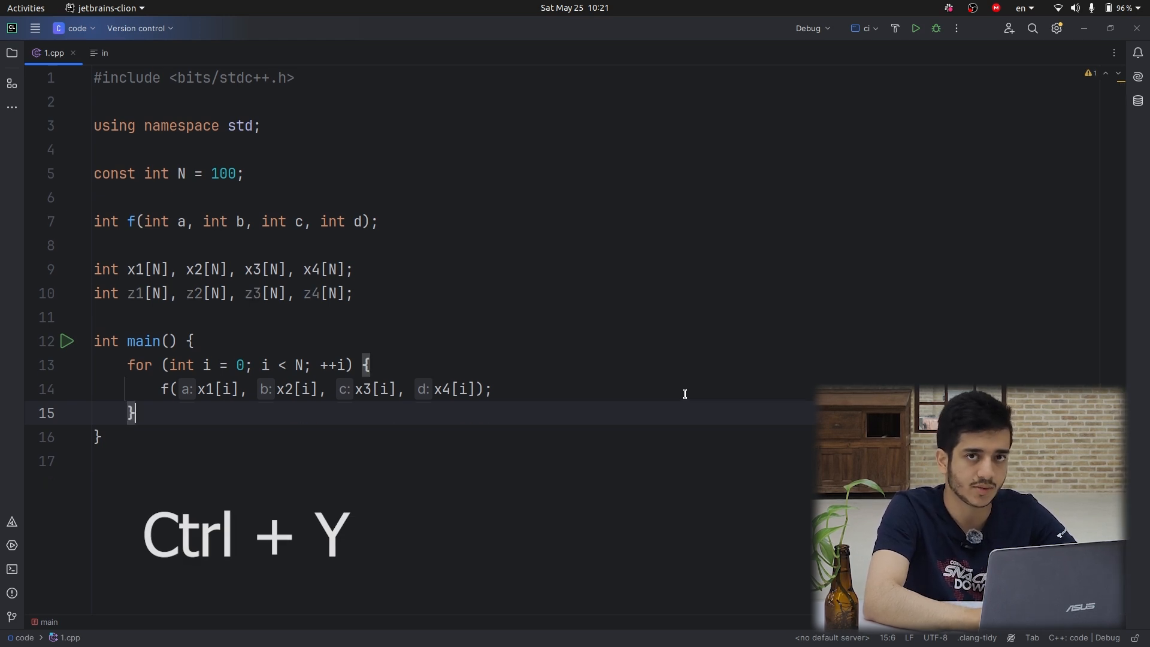
key("ctrl+y")
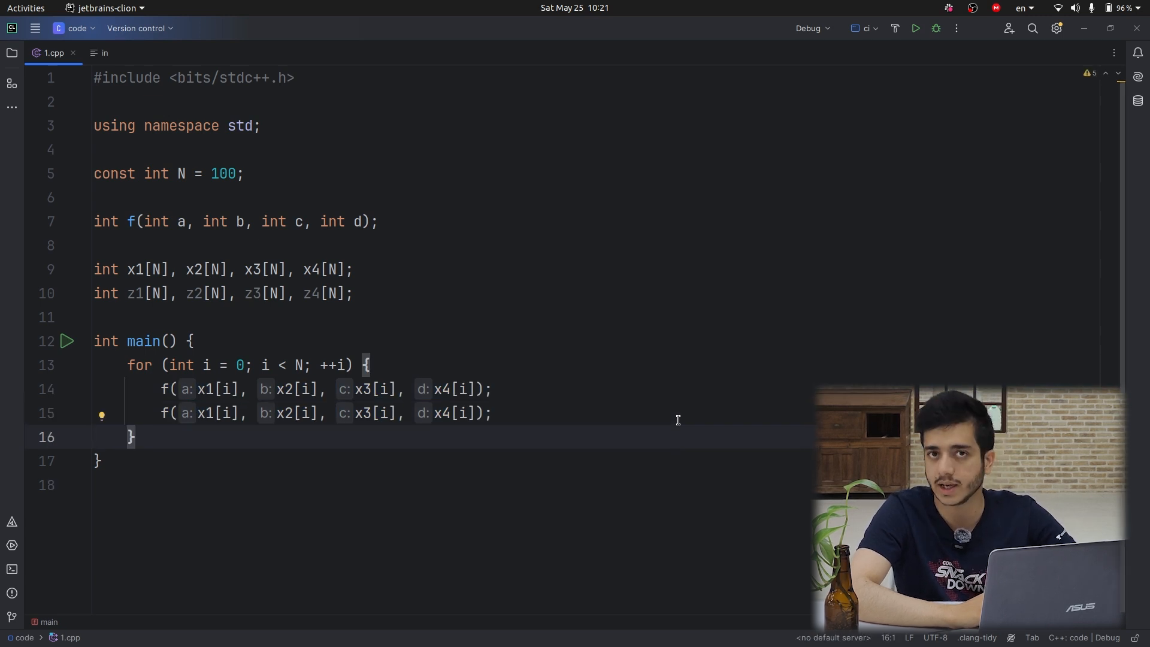
Place the caret in the x1 argument of the duplicated f() call for editing
left_click(208, 413)
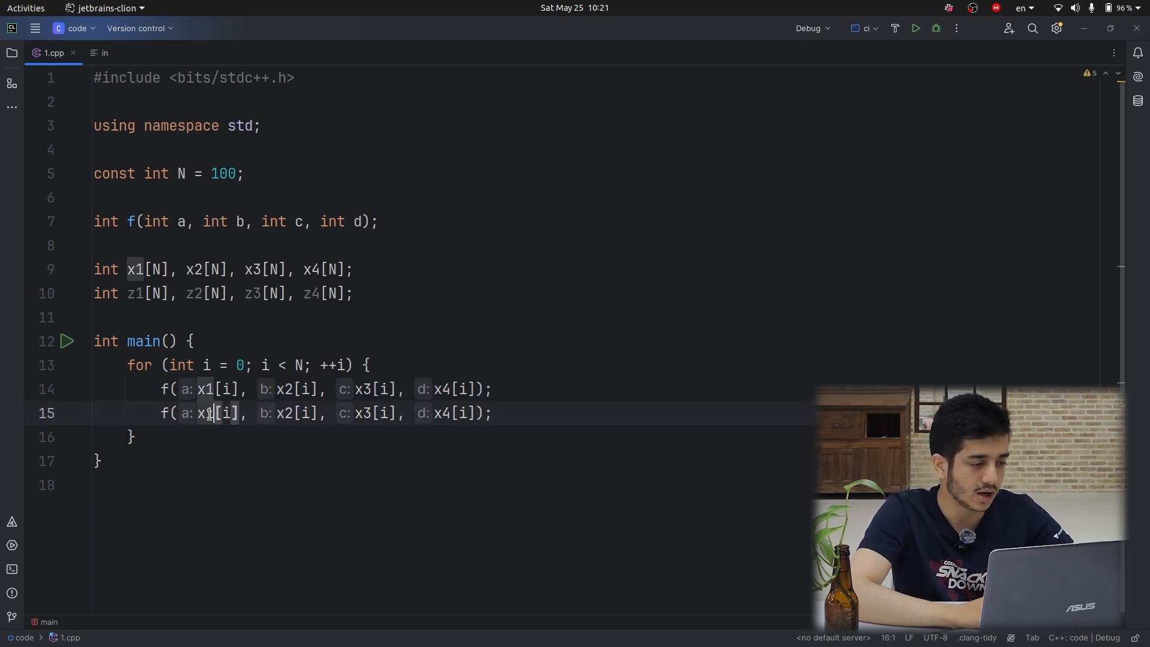